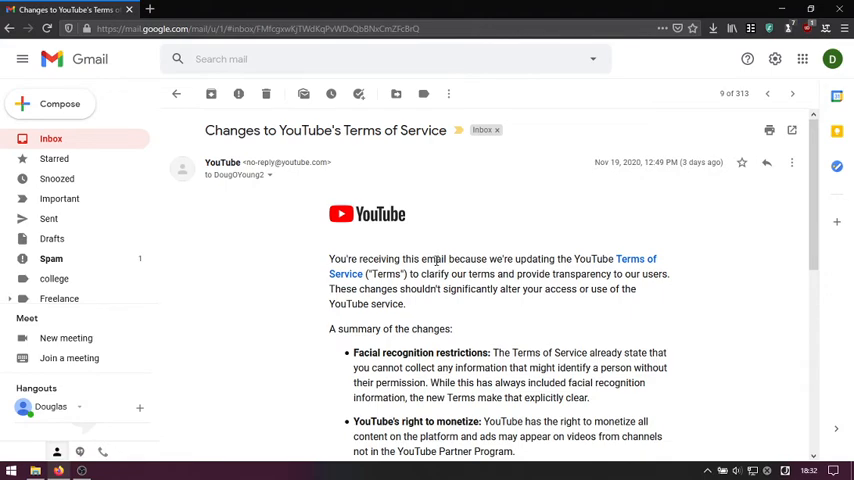
# - Scroll the YouTube Terms email to its summary of changes and clear the text selection
pyautogui.scroll(-3)
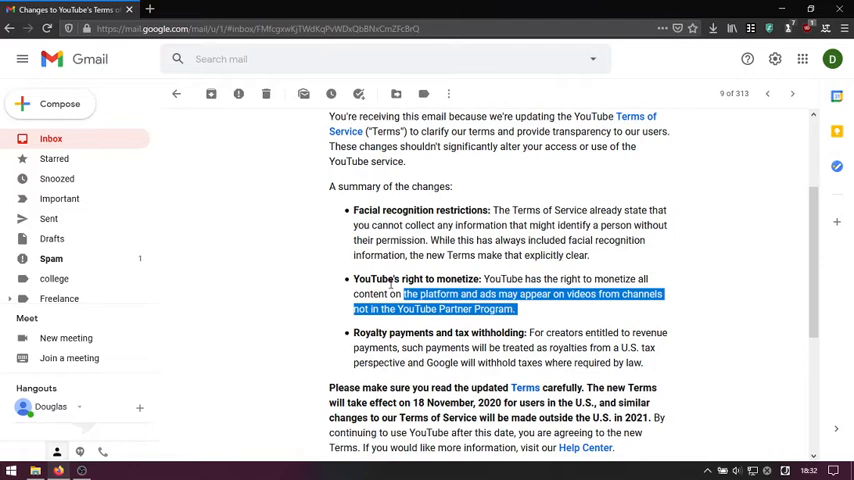
pyautogui.click(484, 292)
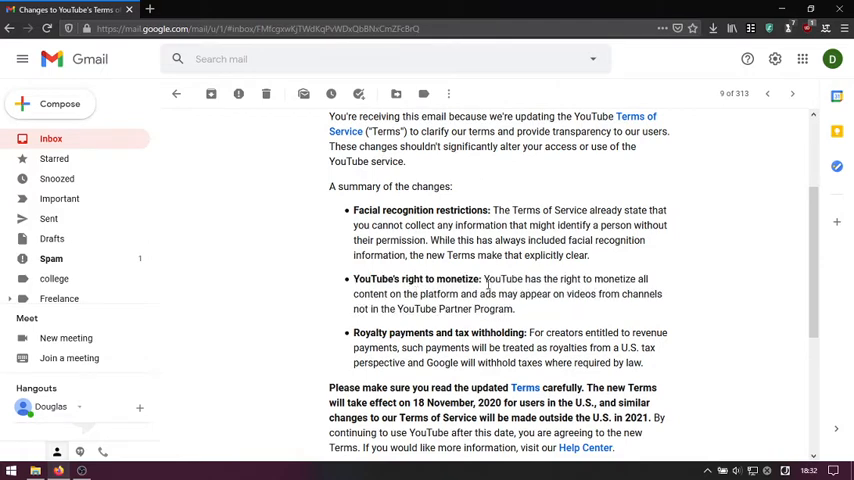
pyautogui.moveTo(616, 274)
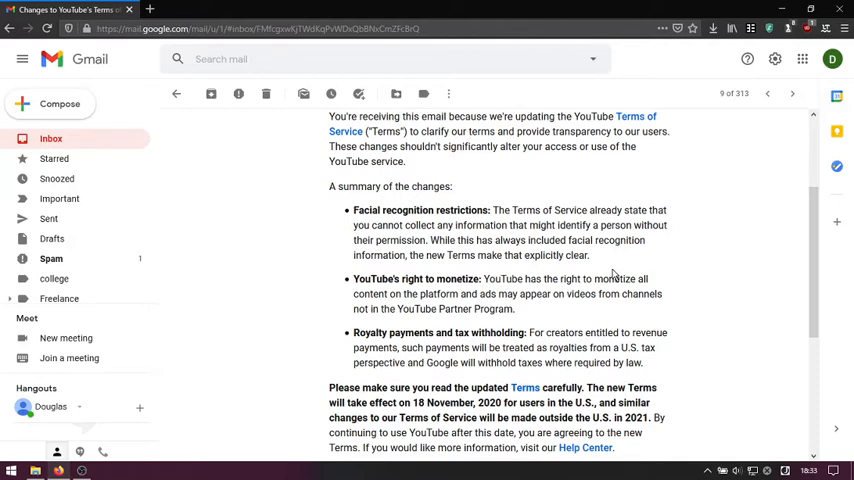
pyautogui.moveTo(614, 276)
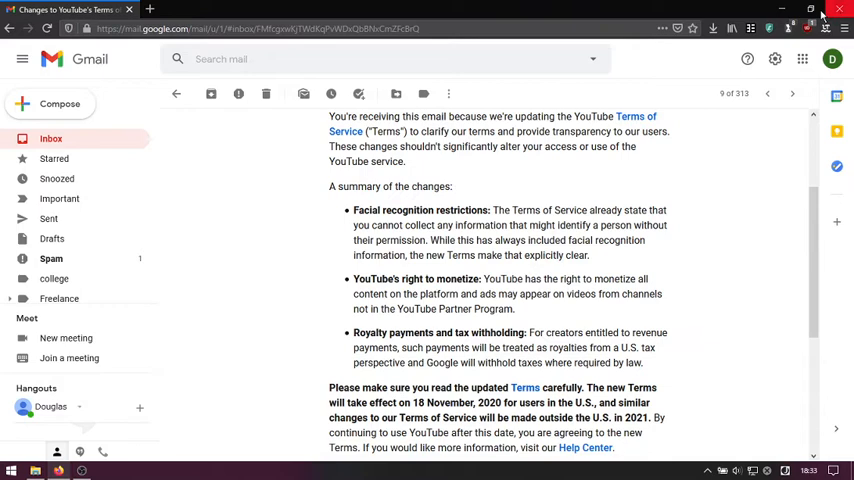
# - Scroll back up to the email's header and YouTube logo
pyautogui.click(788, 28)
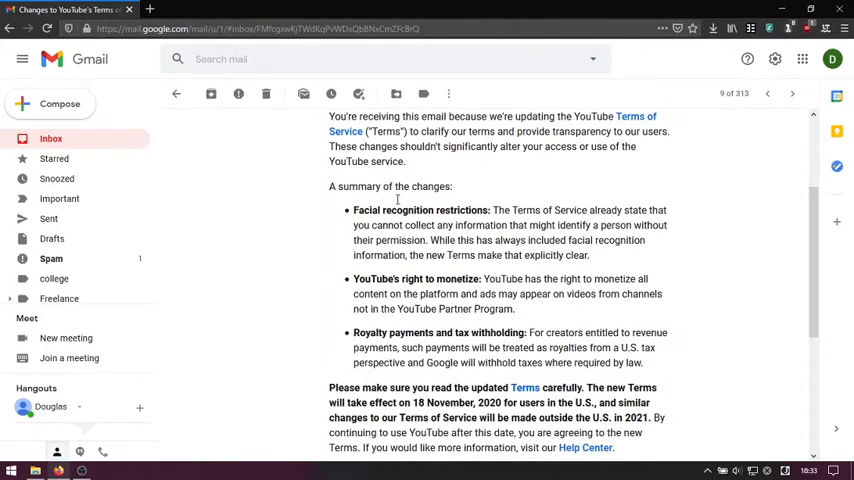
pyautogui.moveTo(558, 272)
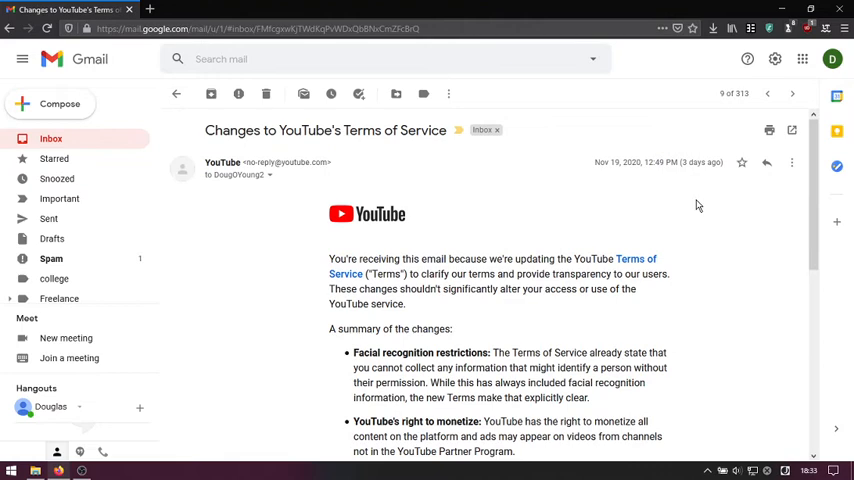
# - Scroll down to the monetization paragraph, then switch to OBS Studio from the taskbar
pyautogui.scroll(-3)
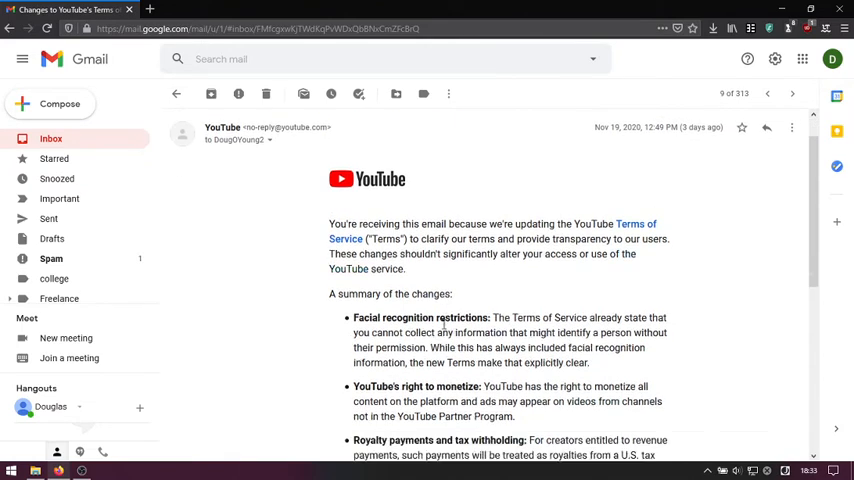
pyautogui.scroll(-3)
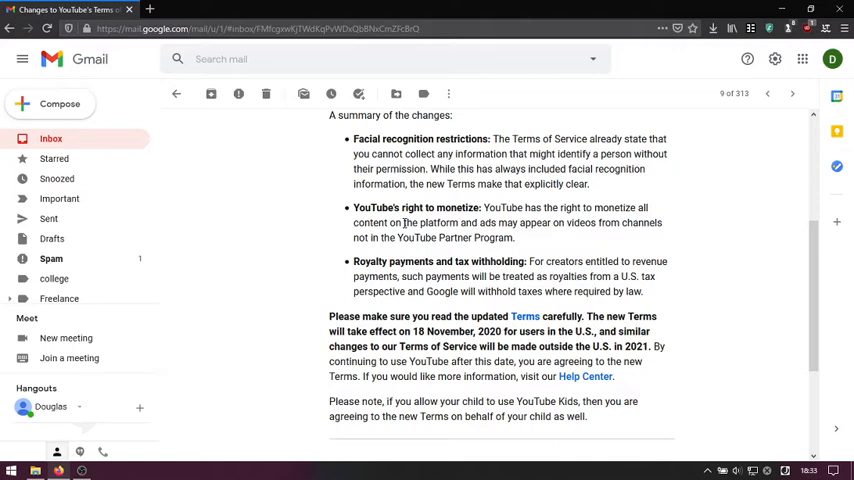
pyautogui.moveTo(402, 224)
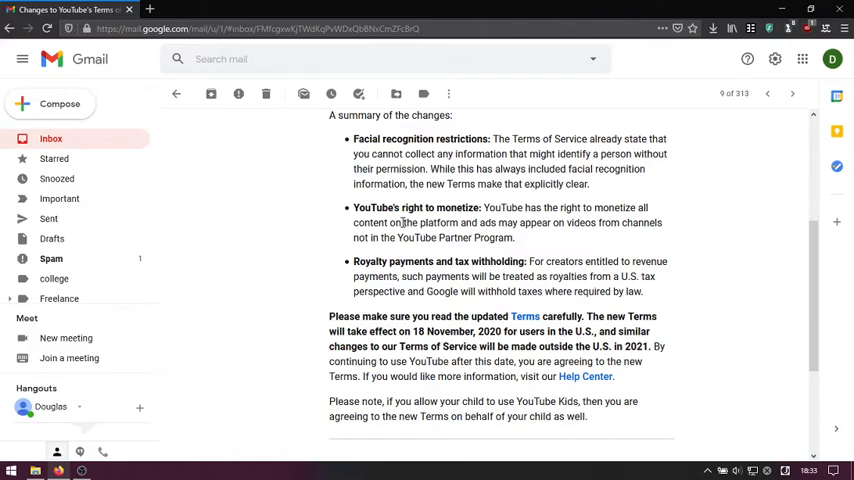
pyautogui.moveTo(388, 210)
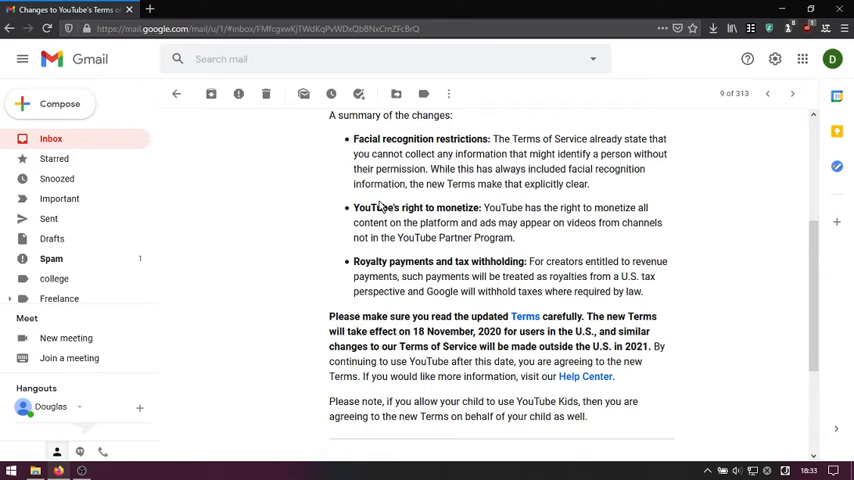
pyautogui.moveTo(228, 424)
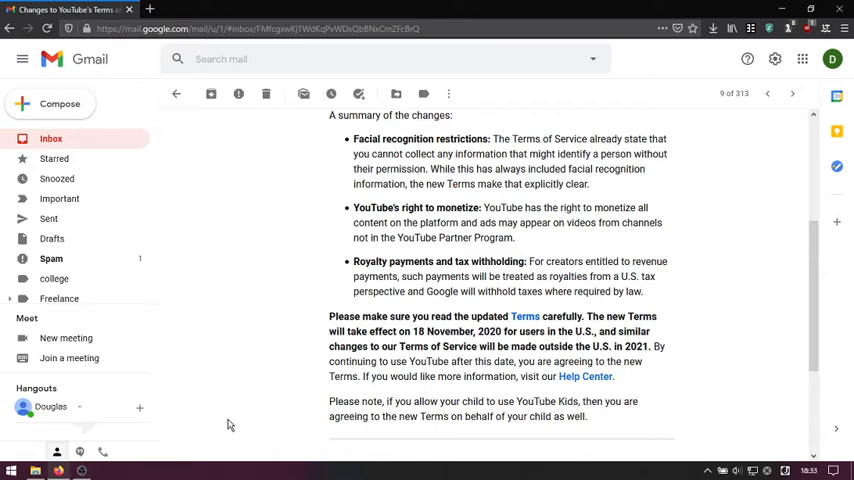
pyautogui.click(58, 470)
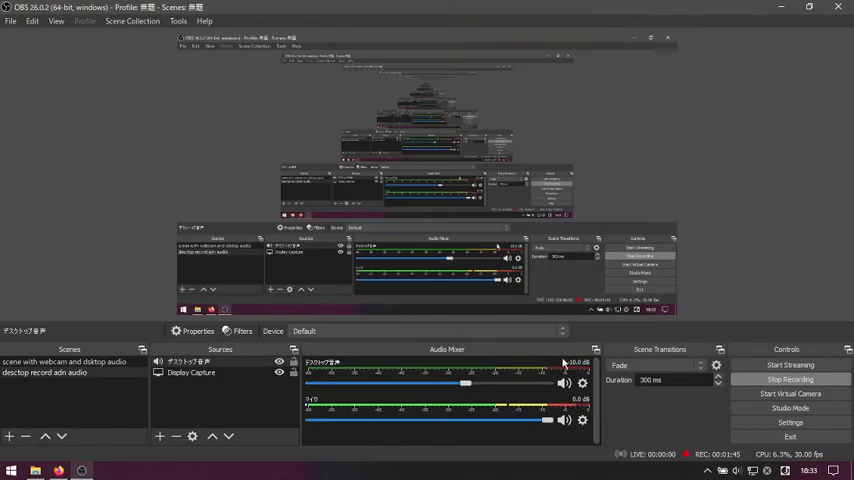